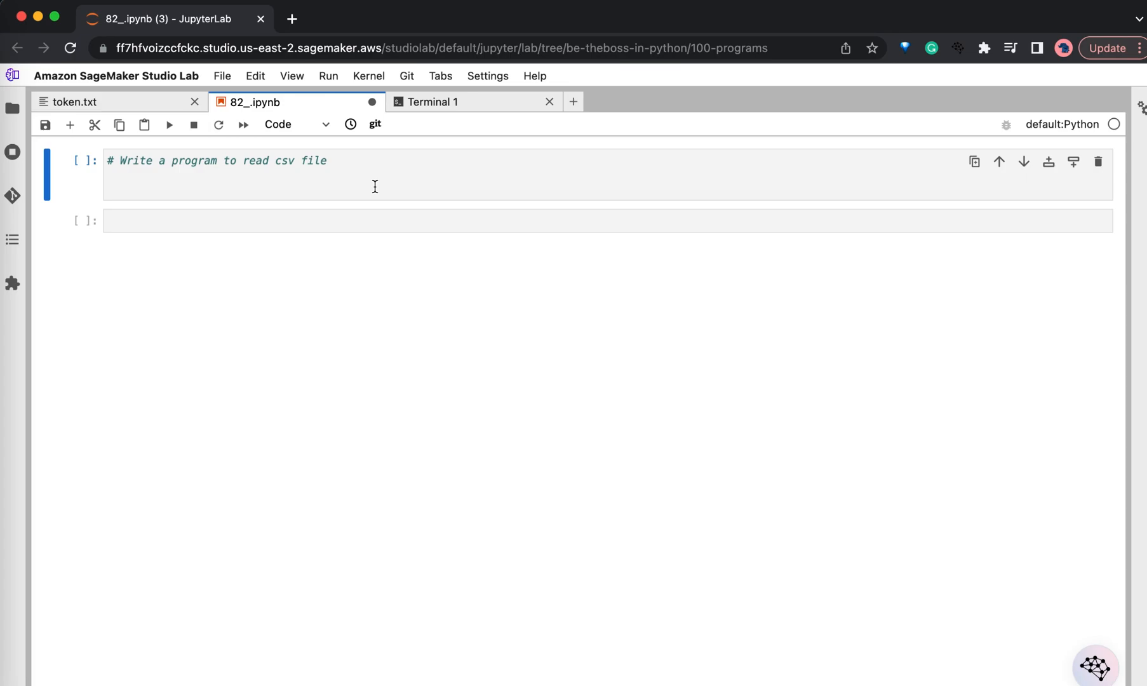
mouse_move(504, 117)
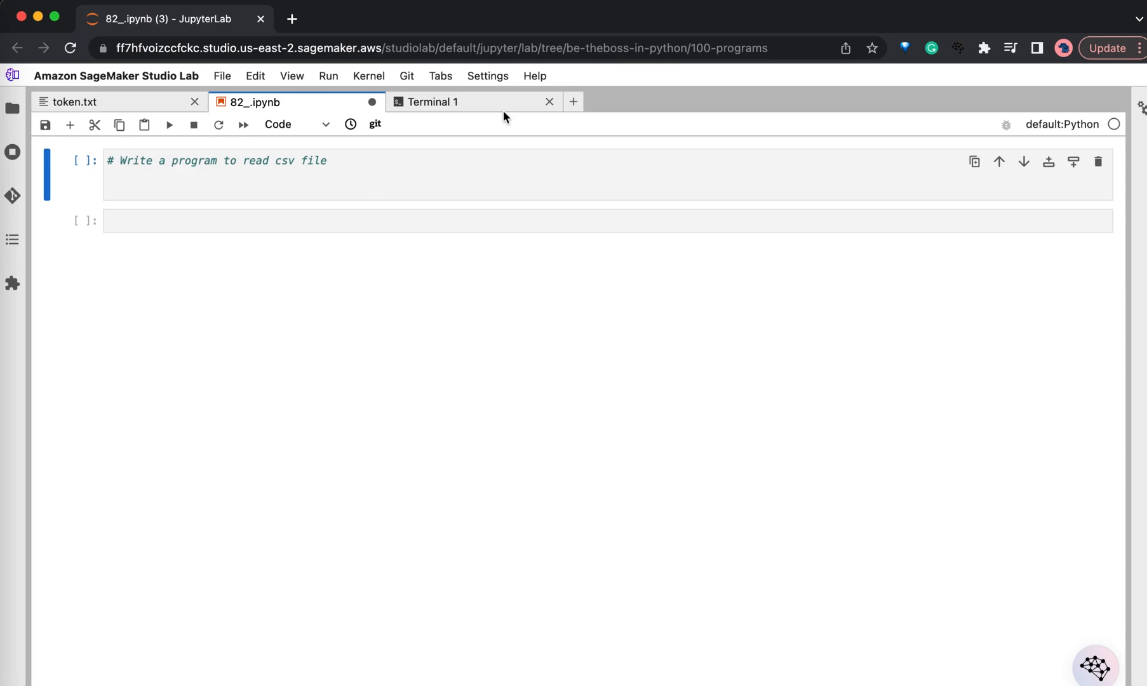
- Open the CodeSquire.ai extension popup and confirm Assistant Enabled is on
left_click(957, 48)
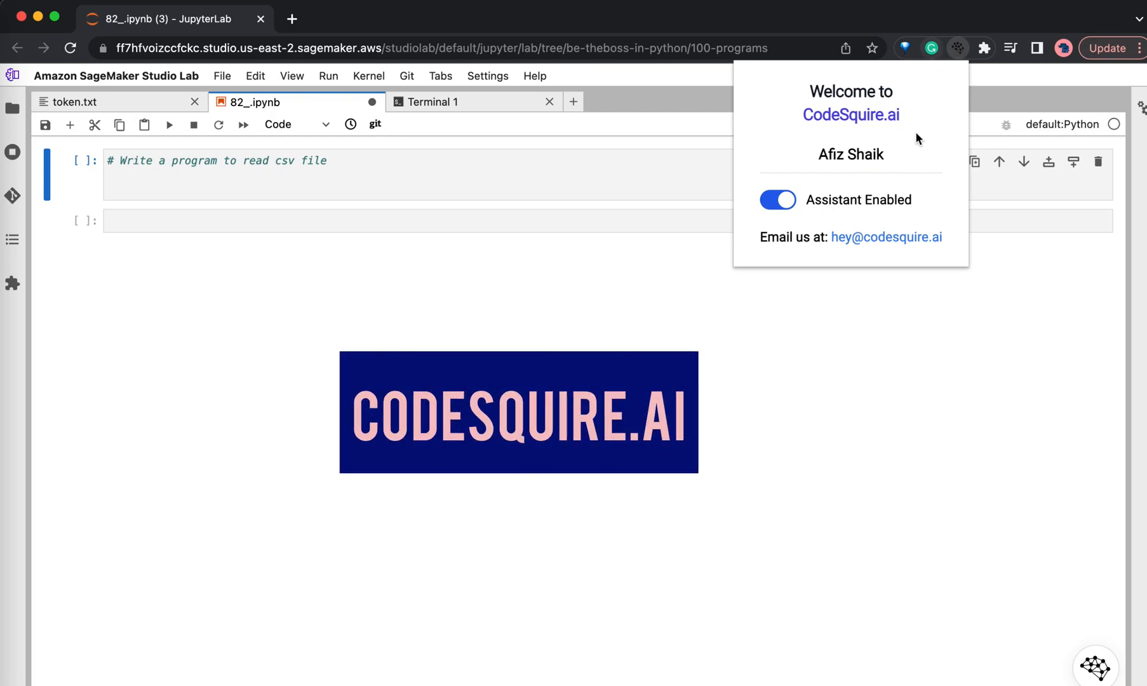
mouse_move(903, 160)
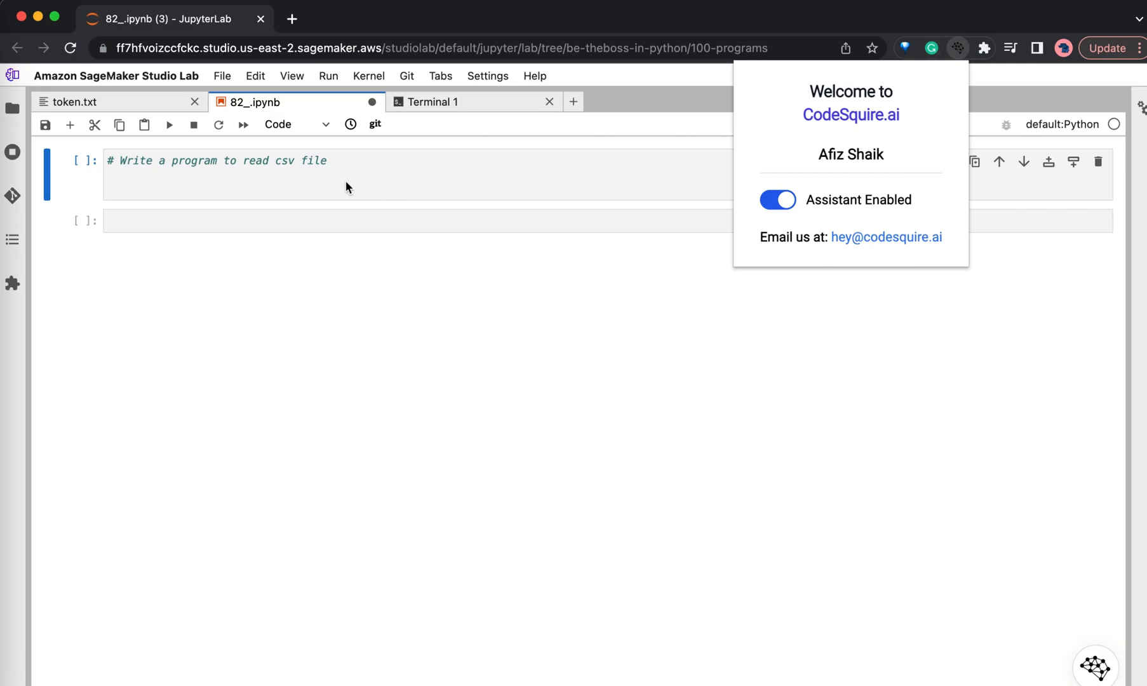
- Write 'import csv' under the comment and accept the csv.reader loop printing data.csv rows
left_click(220, 175)
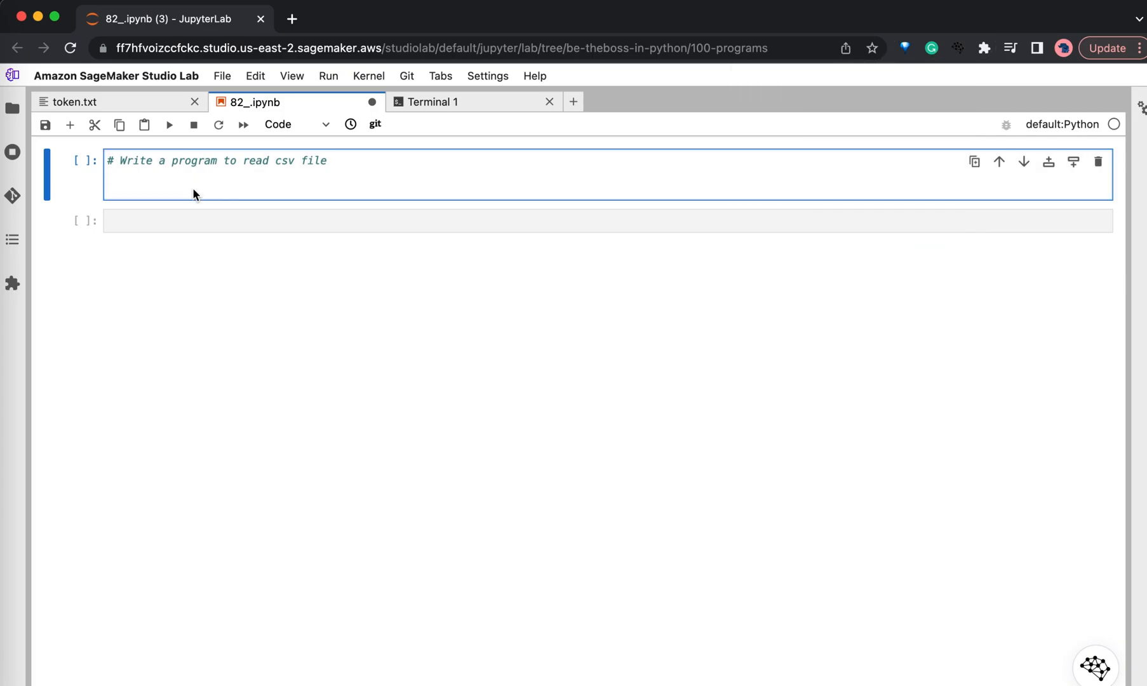
type("import c")
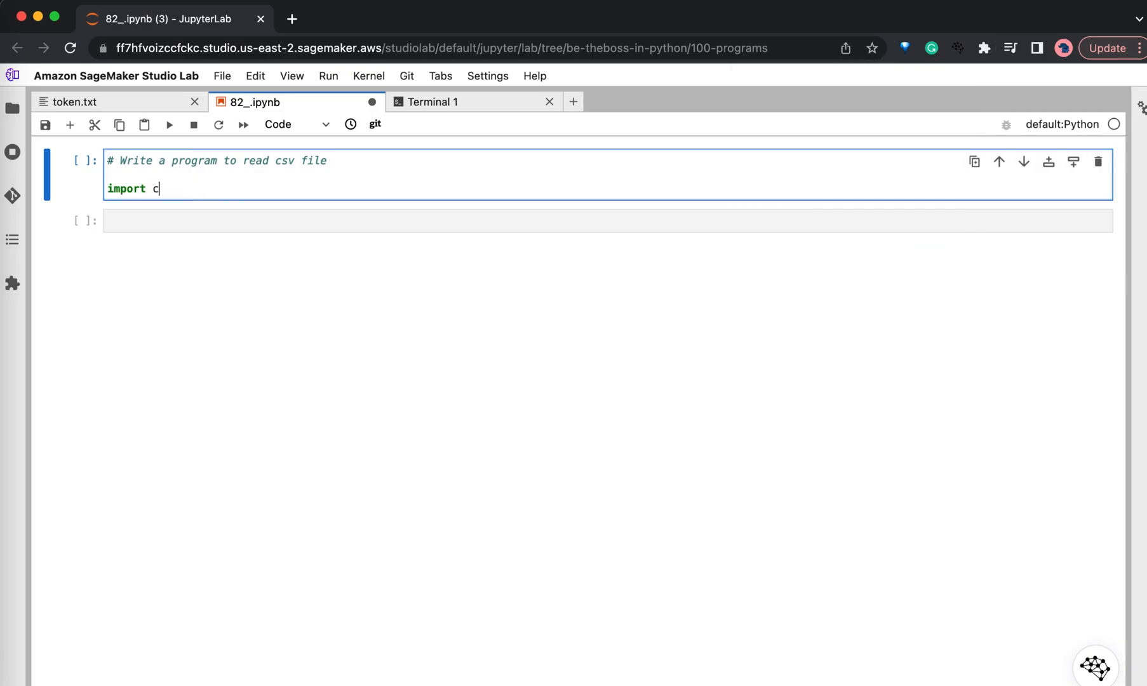
type("sv")
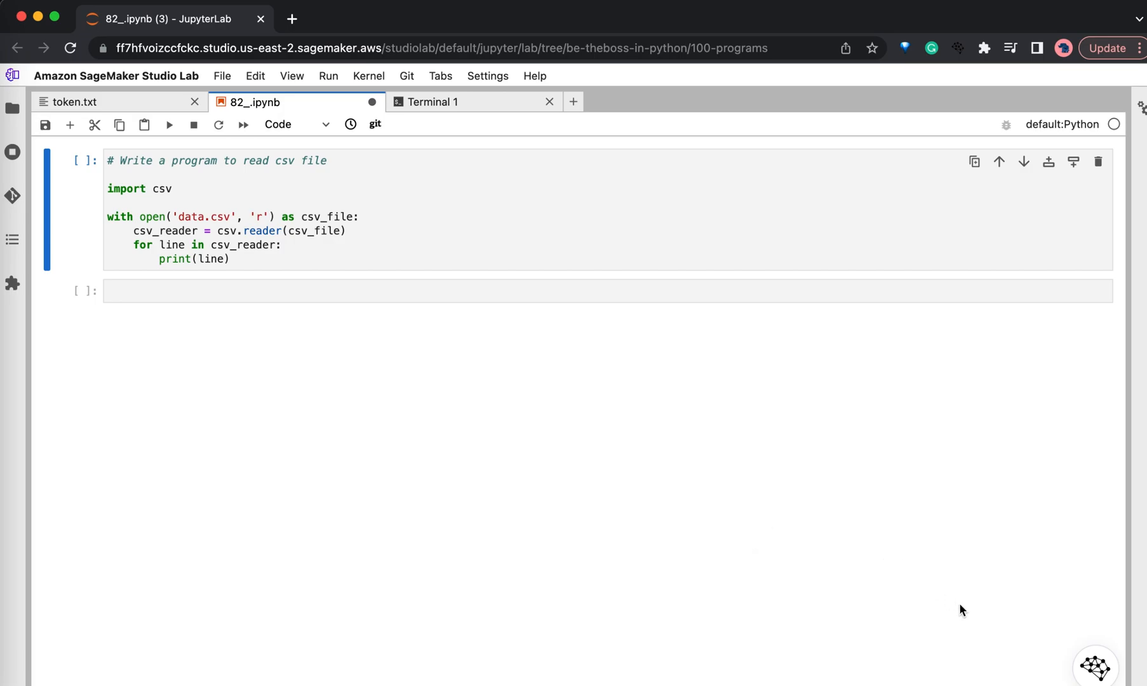
mouse_move(1096, 665)
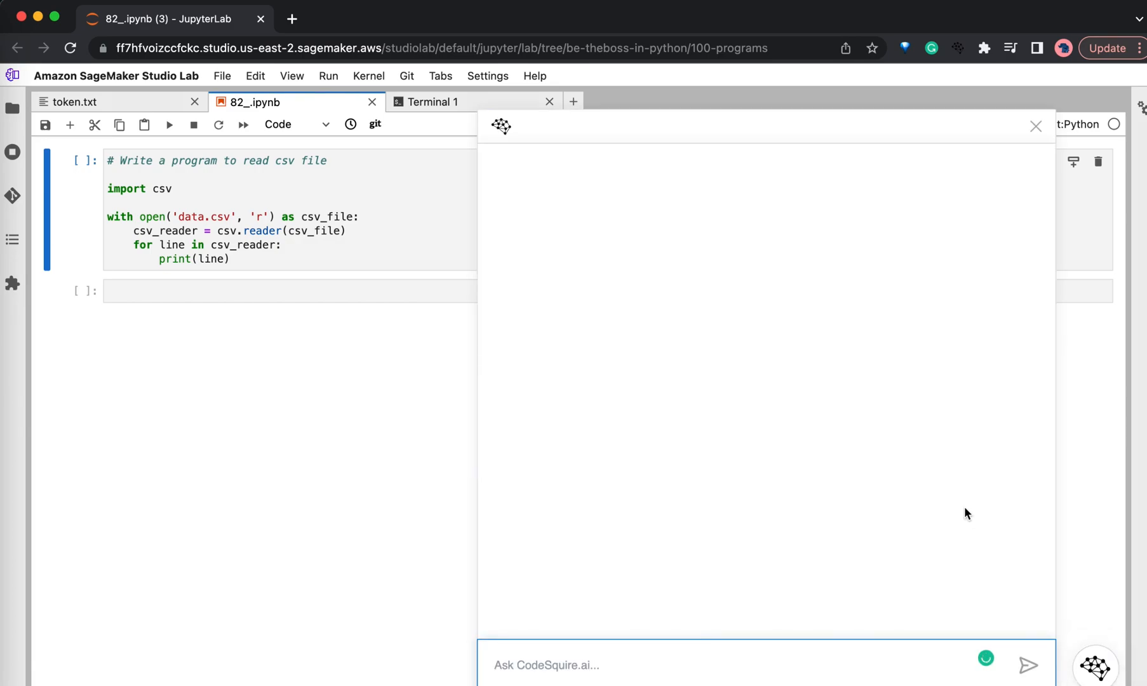
mouse_move(551, 373)
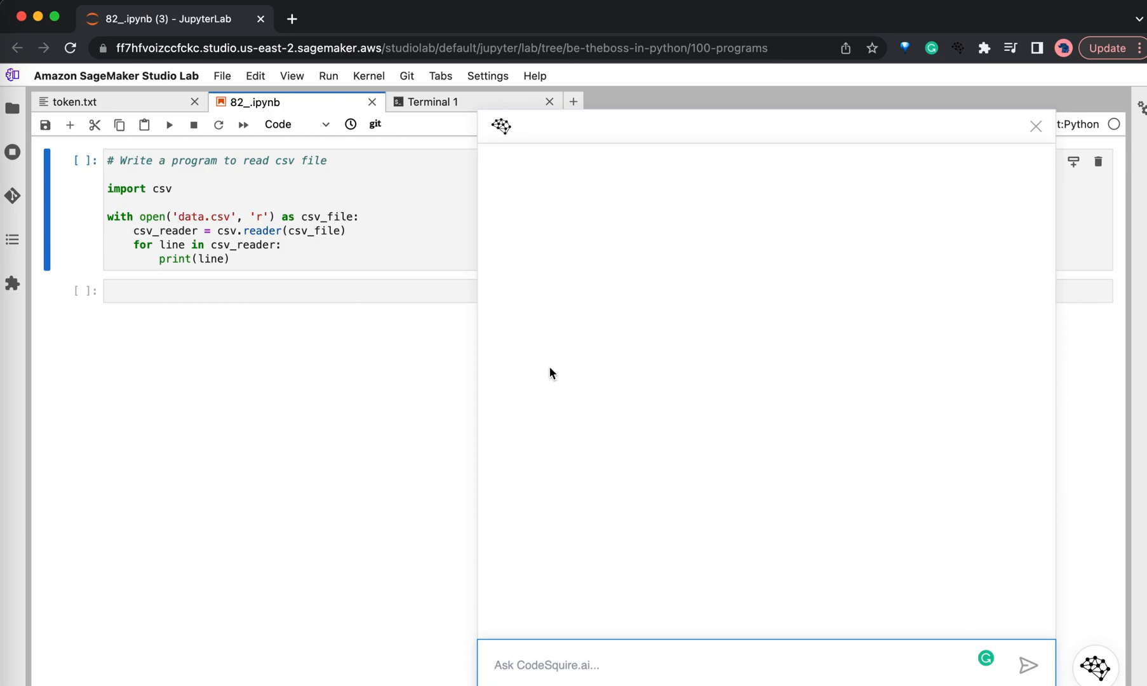
mouse_move(491, 324)
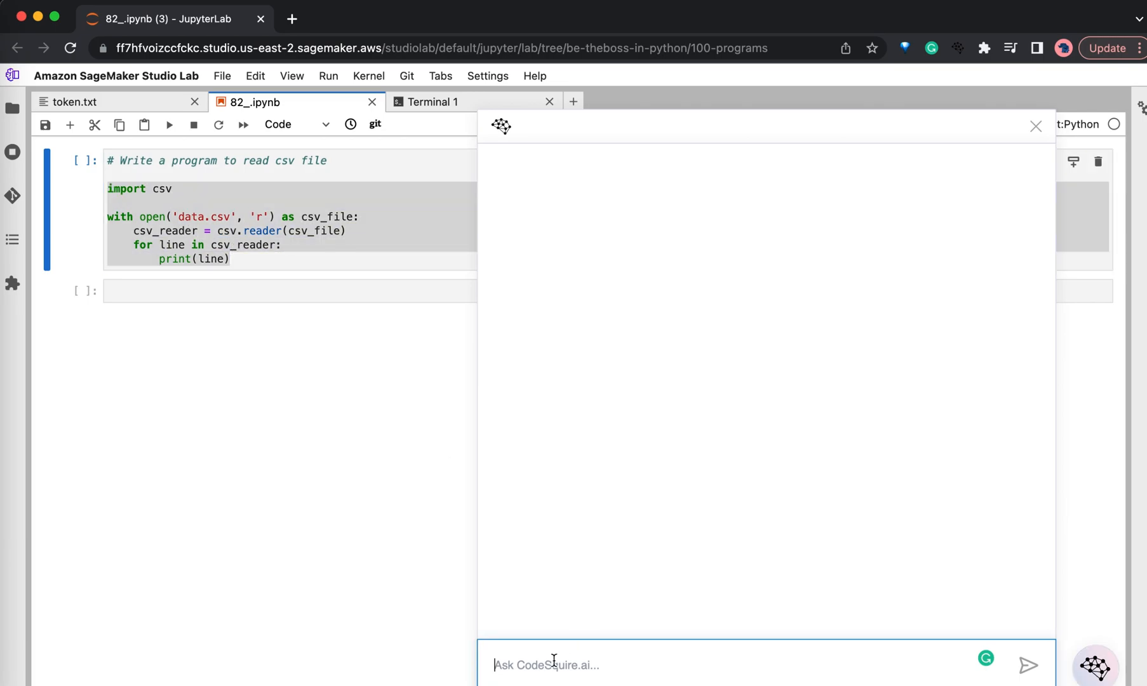
- Draft 'write pytest for the below code' in the Ask CodeSquire.ai prompt
type("write u")
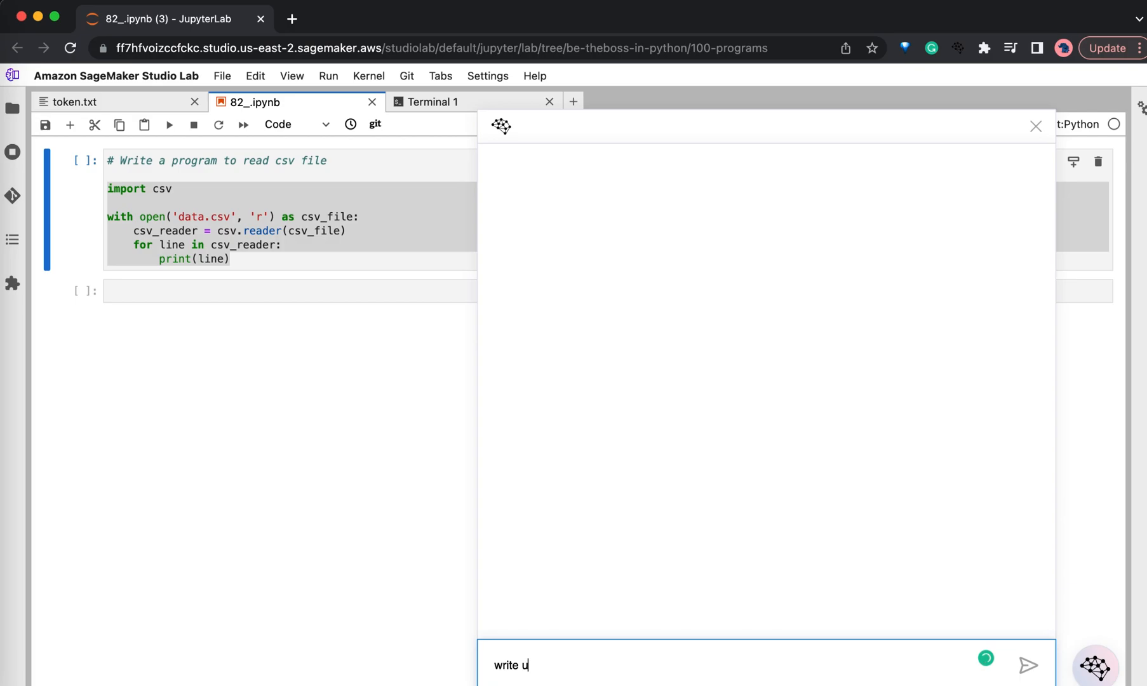
type("pytest for the below")
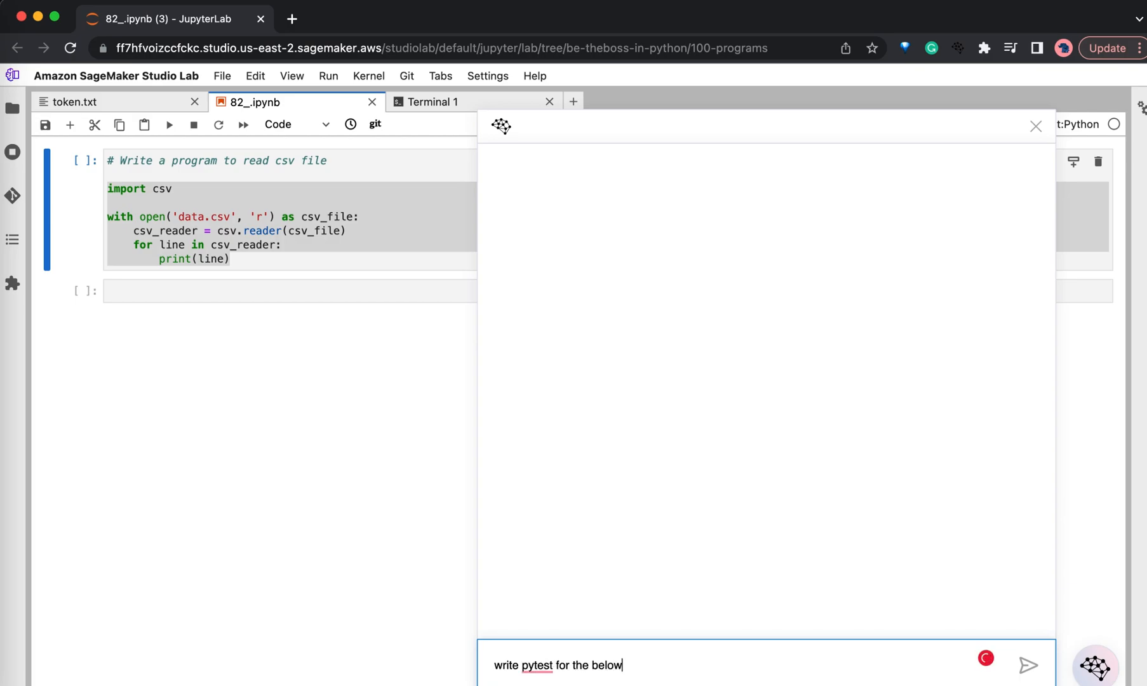
- Finish and send the pytest request, insert the returned test into cell two, and close the chat
type("code")
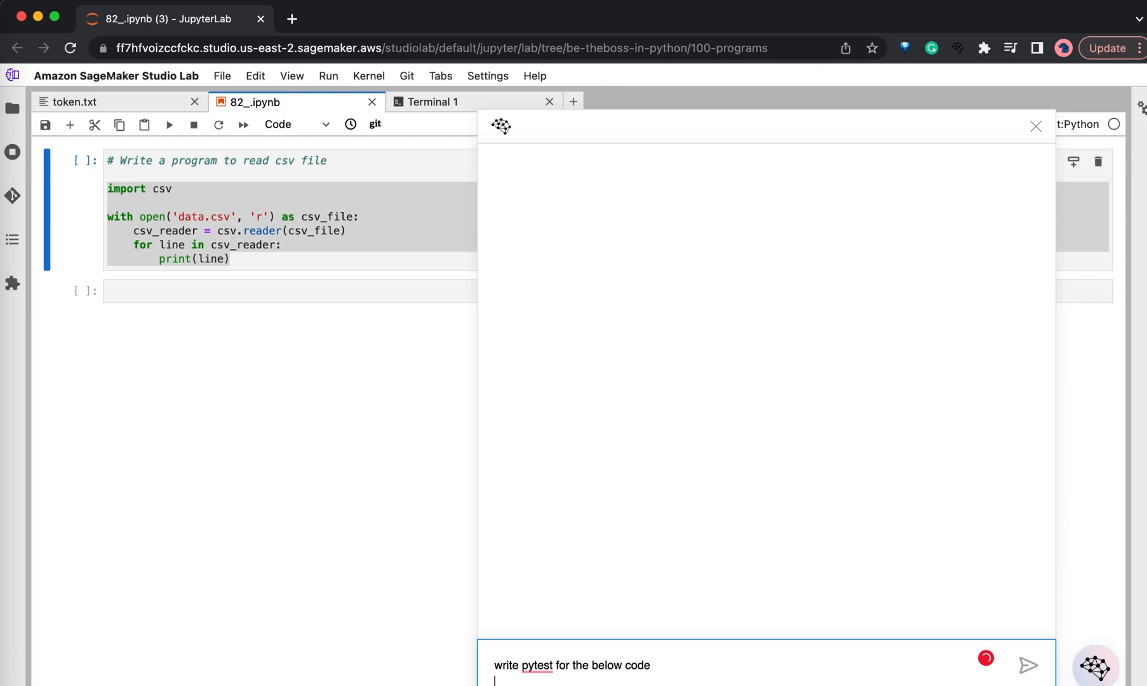
left_click(1027, 666)
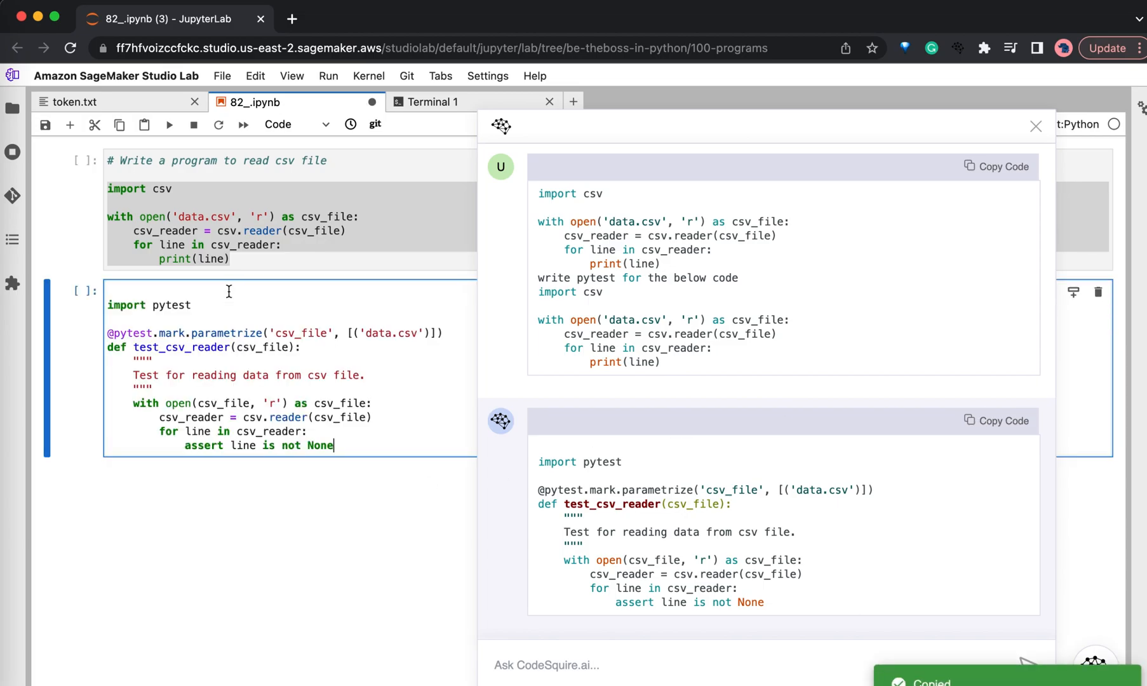
left_click(1034, 125)
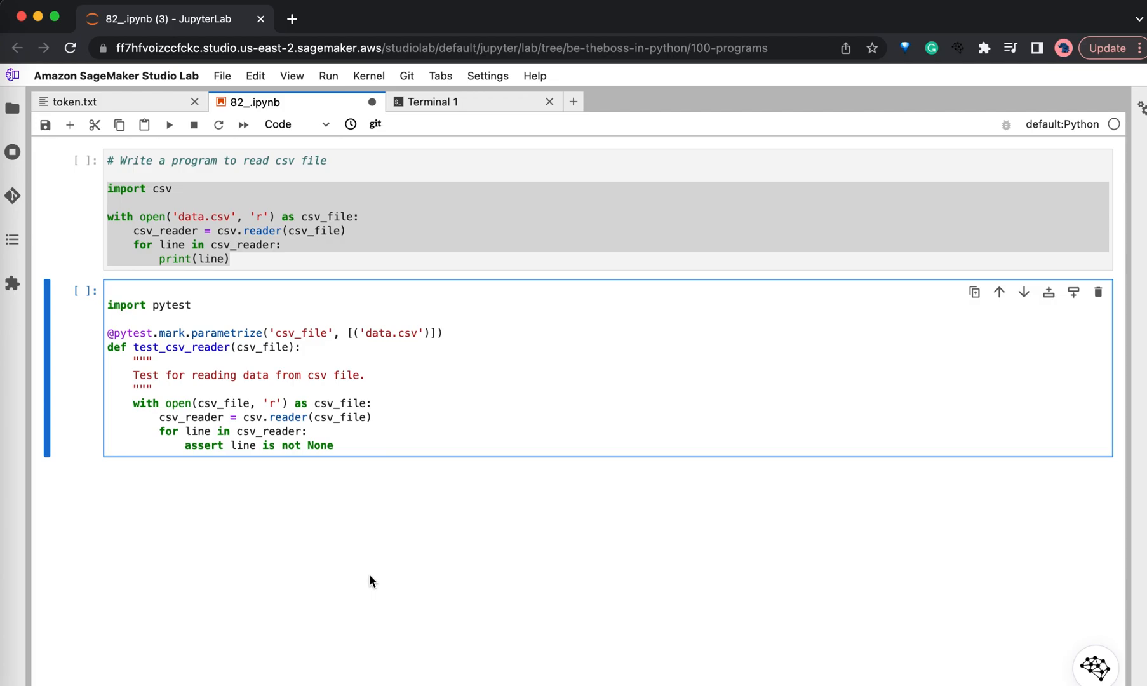
mouse_move(476, 521)
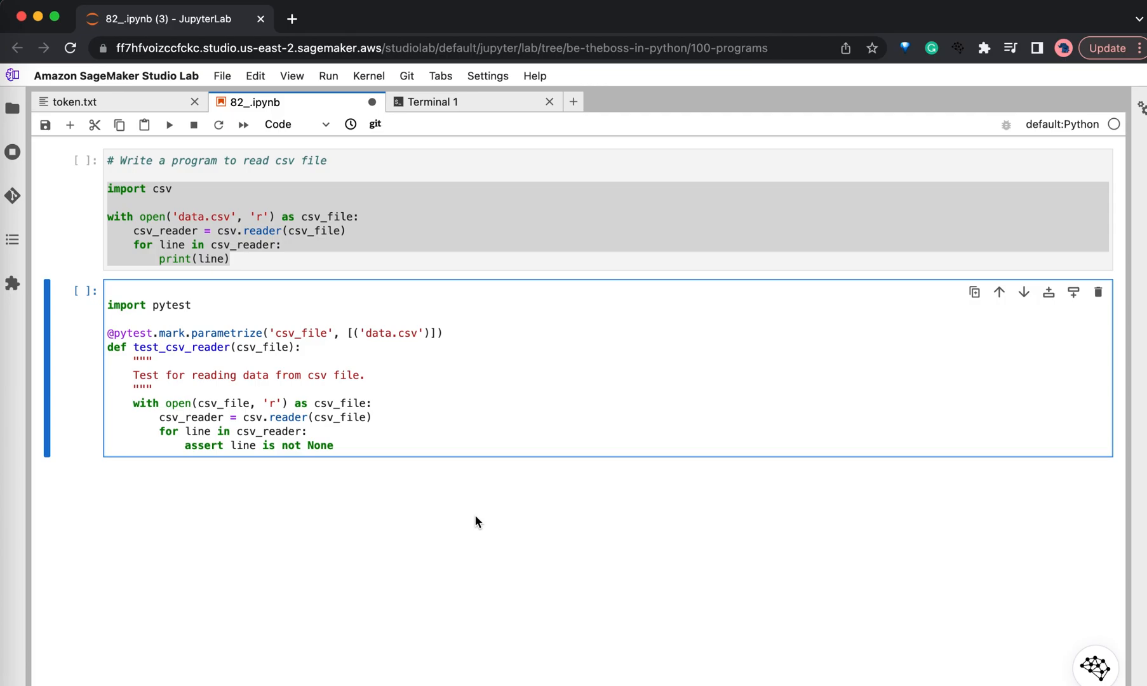